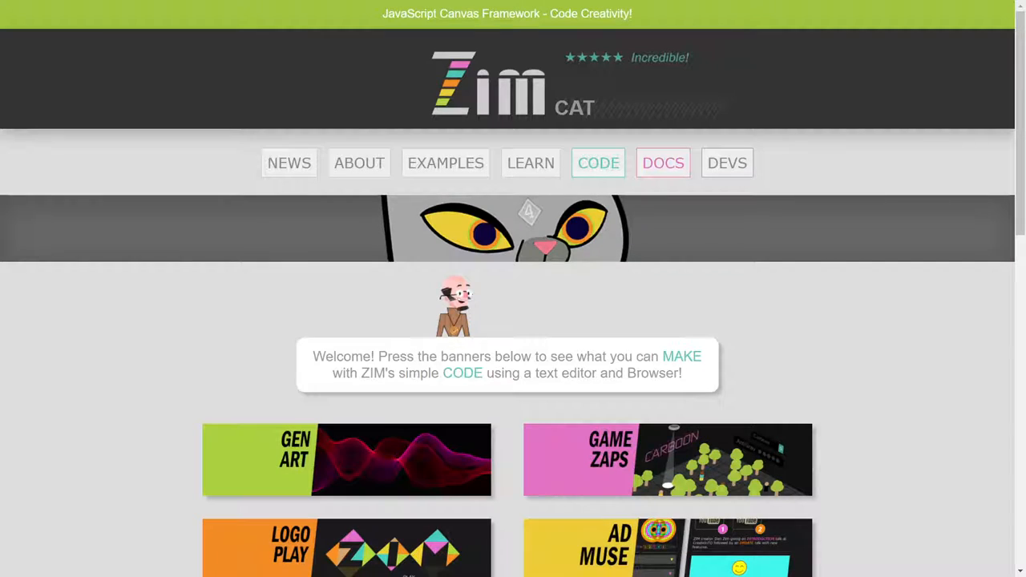
mouse_move(529, 215)
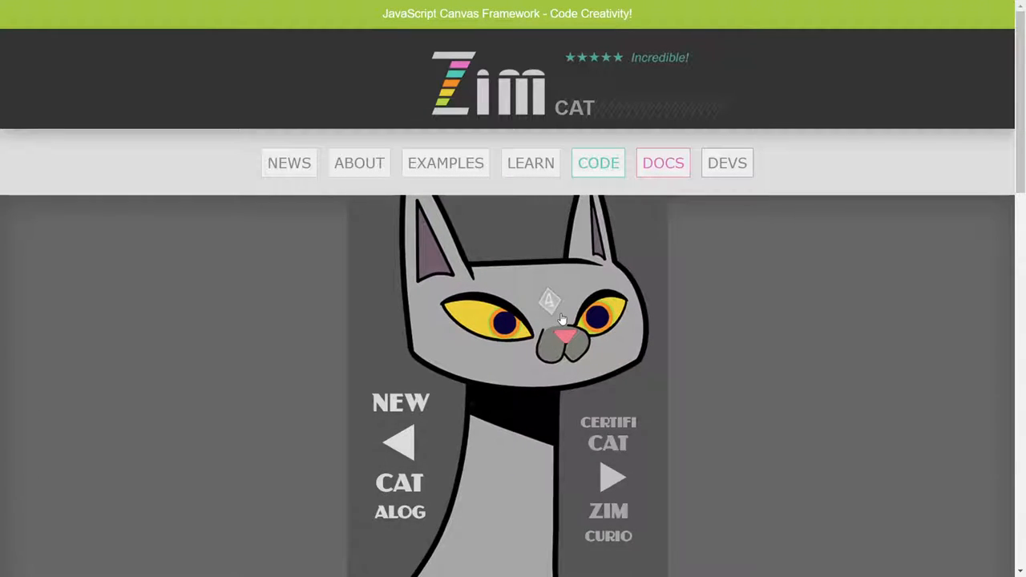
Step: Scroll the homepage and page the feature carousel back to the ZIM Keyboard banner
scroll("down", 3)
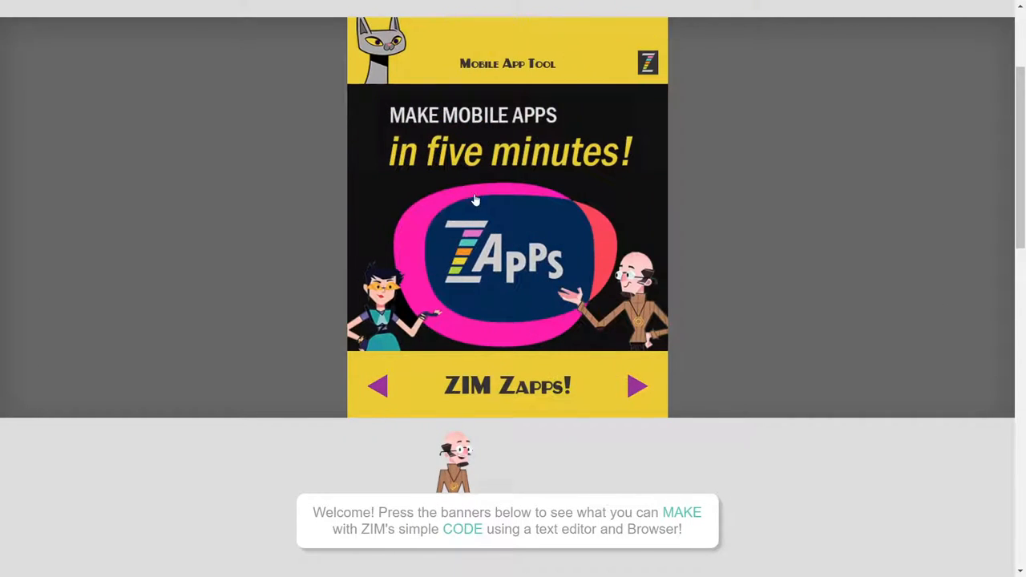
left_click(394, 386)
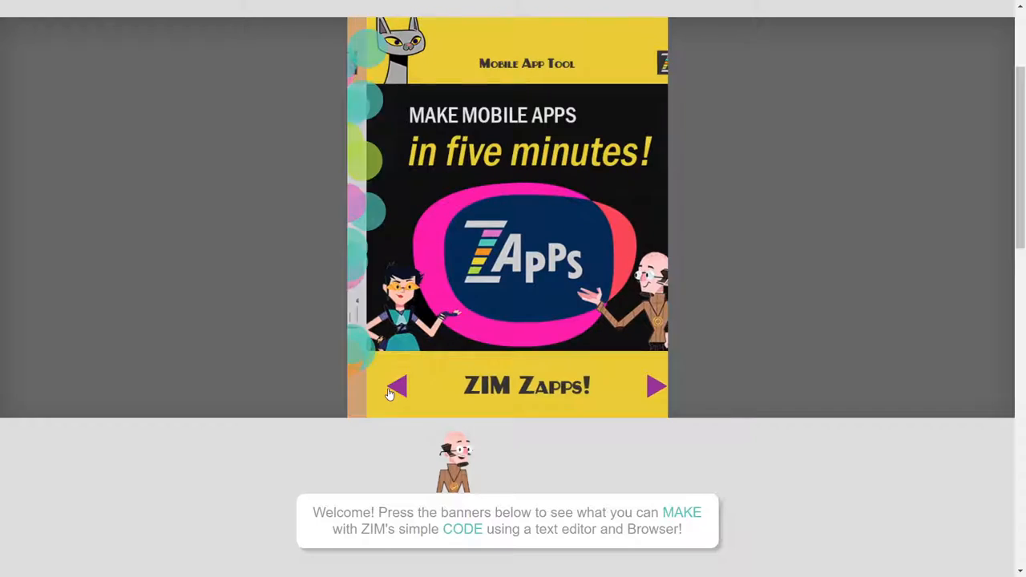
left_click(395, 387)
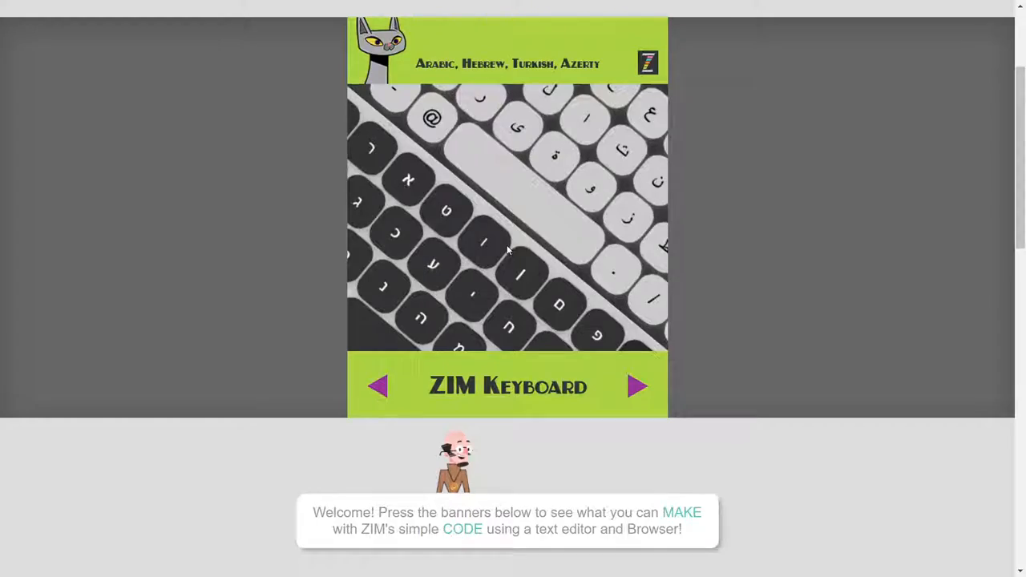
Step: Open the keyboard layouts demo and switch through the Hebrew, Turkish and AZERTY layouts
left_click(507, 386)
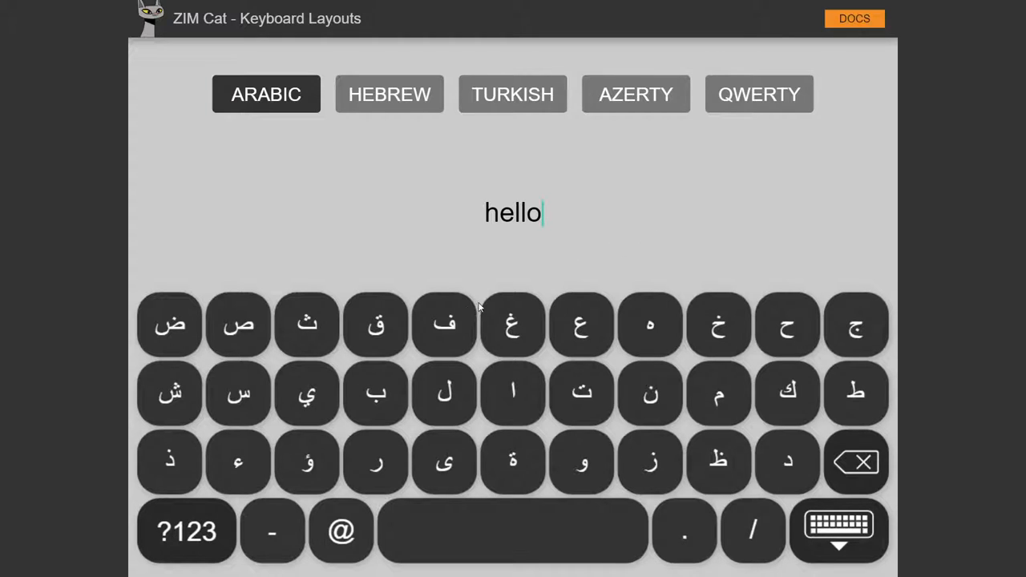
mouse_move(169, 325)
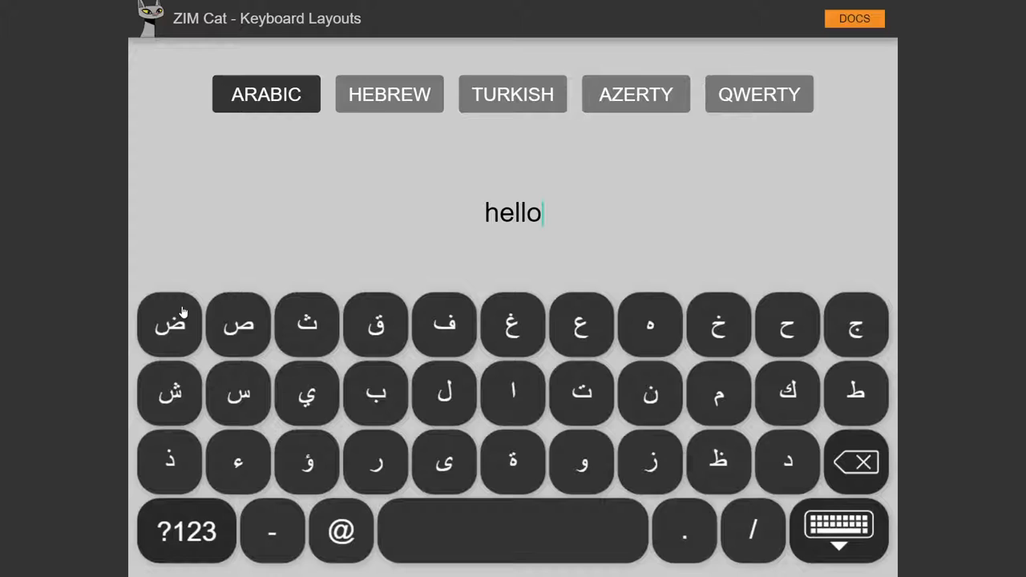
left_click(389, 94)
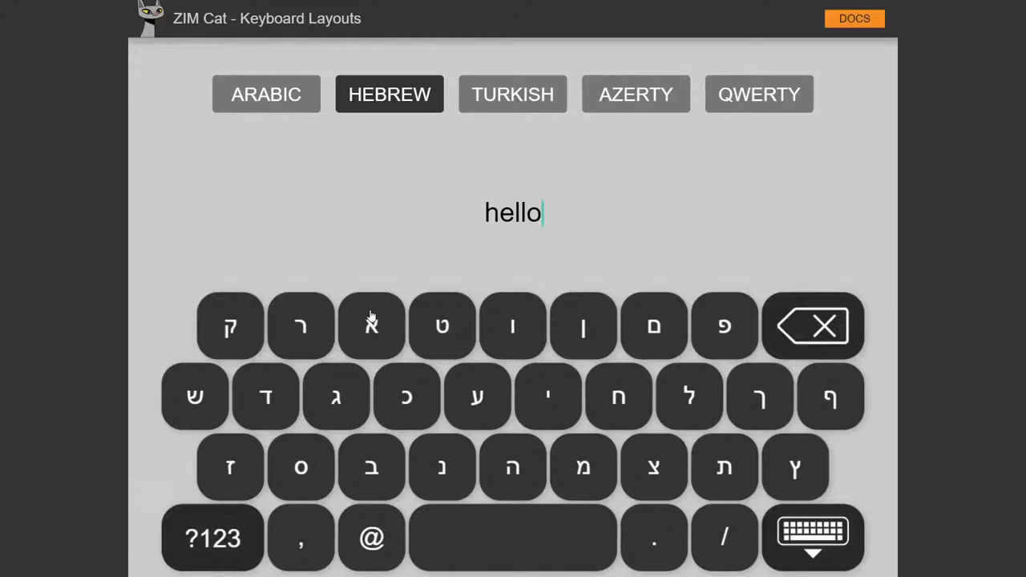
left_click(513, 94)
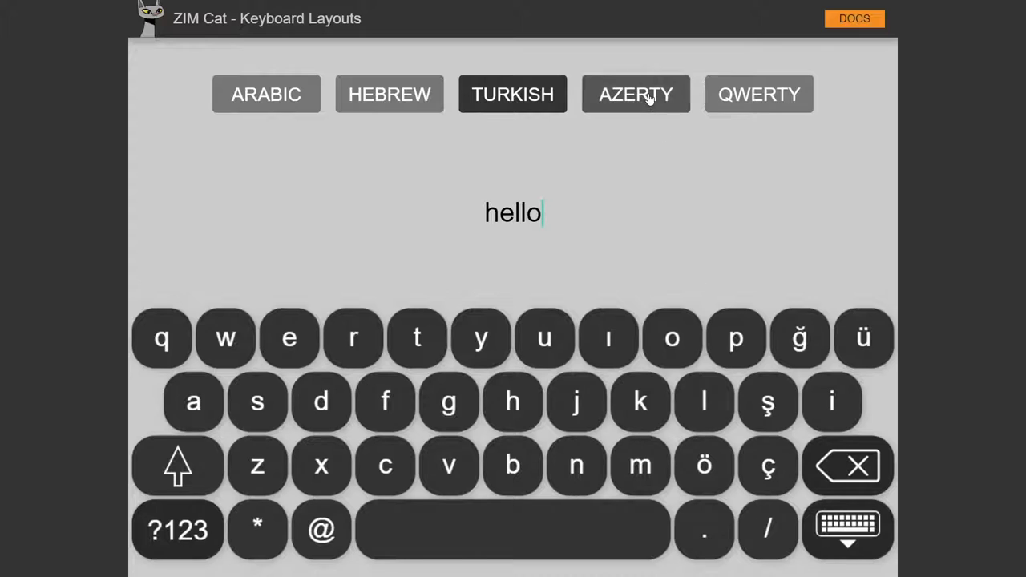
left_click(758, 94)
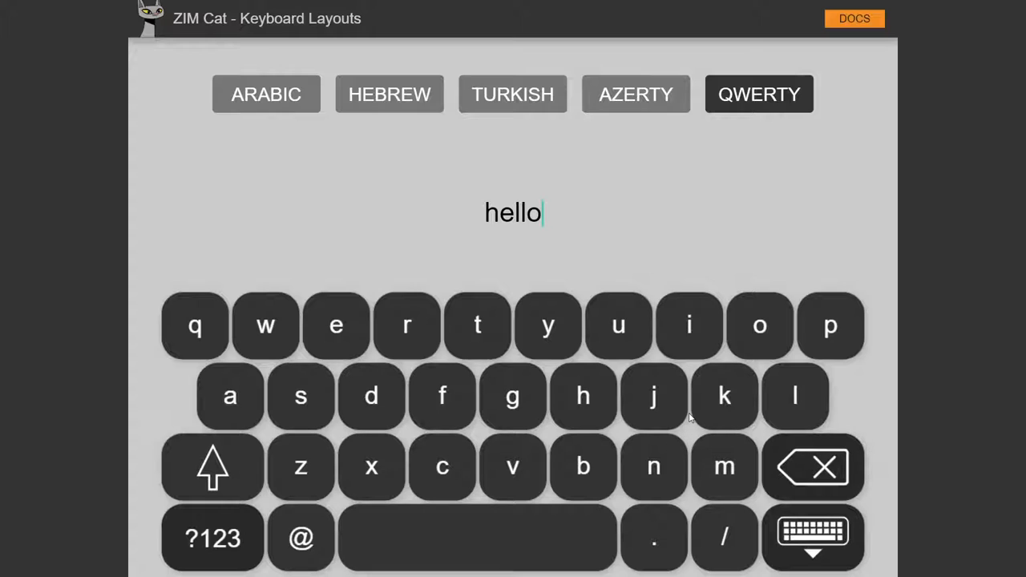
Step: Return to the Arabic and Hebrew layouts, adding their letters after 'hello'
left_click(265, 94)
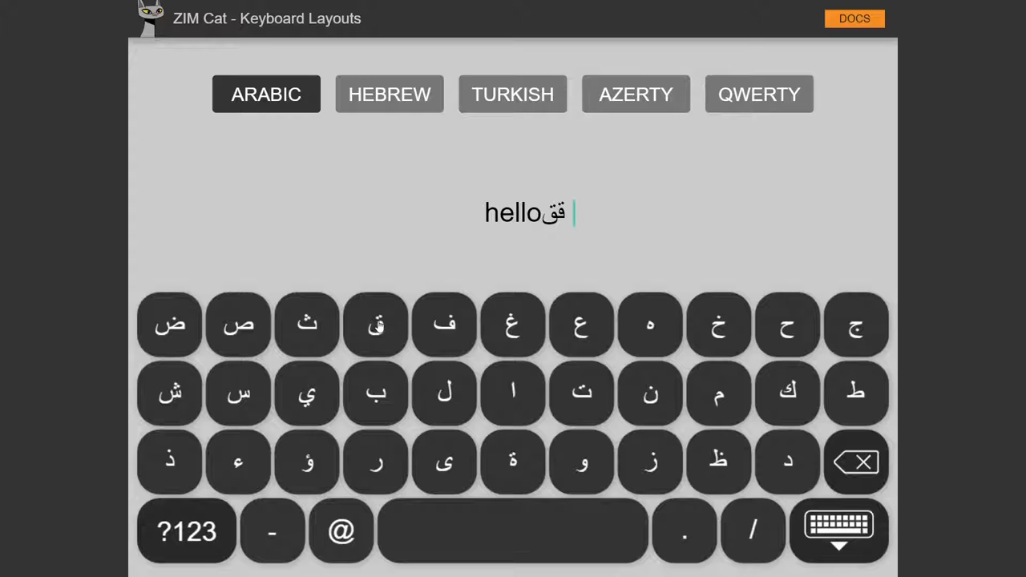
left_click(389, 93)
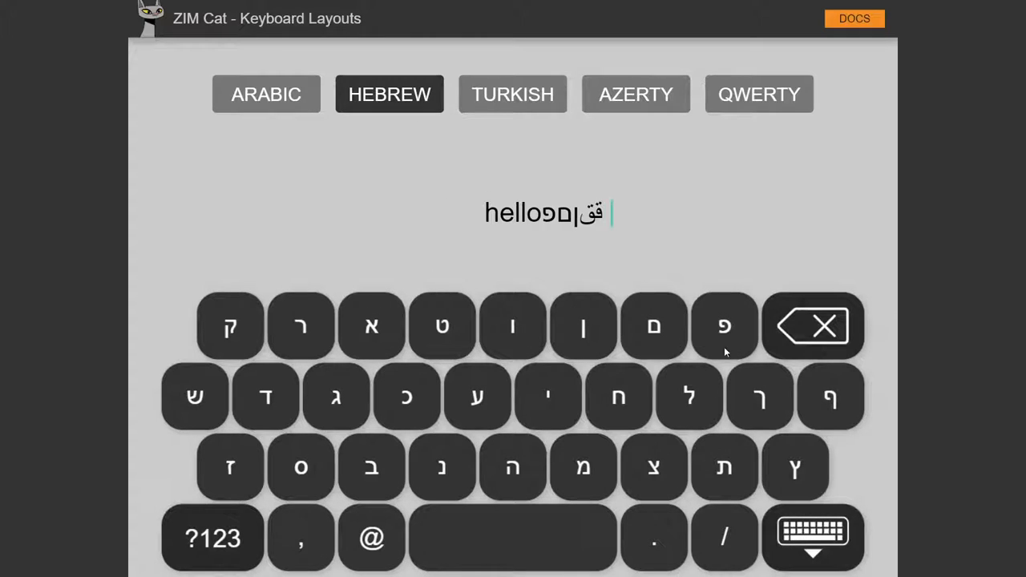
left_click(512, 94)
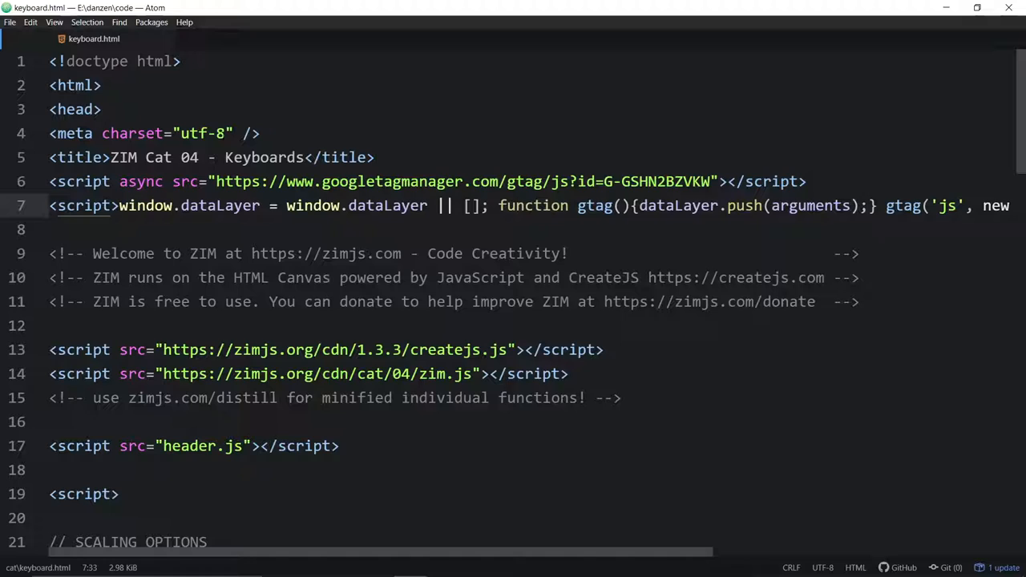
Step: Scroll keyboard.html to the Tabs change handler and highlight the layout:tabs.text setting
scroll("down", 3)
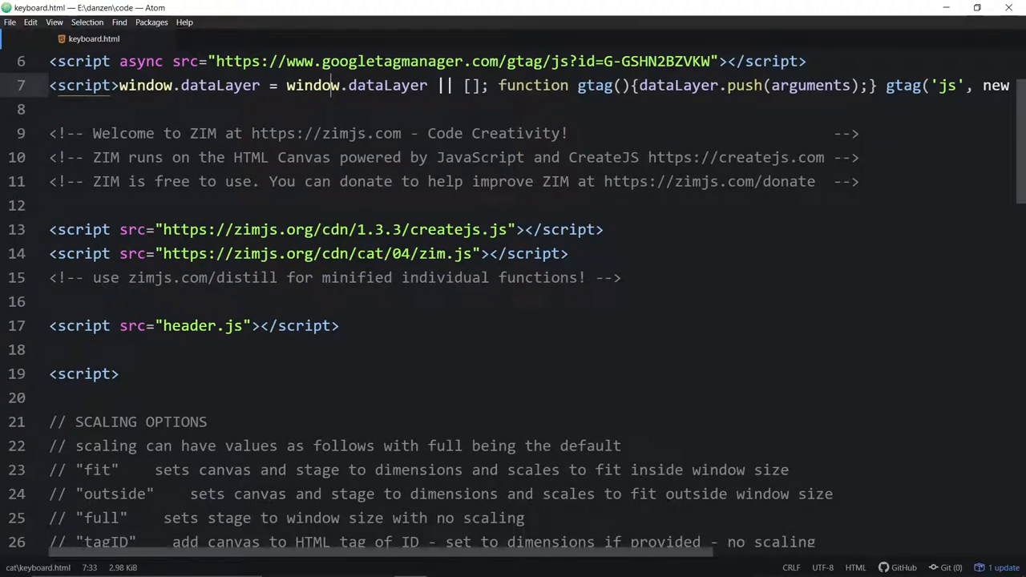
scroll("down", 3)
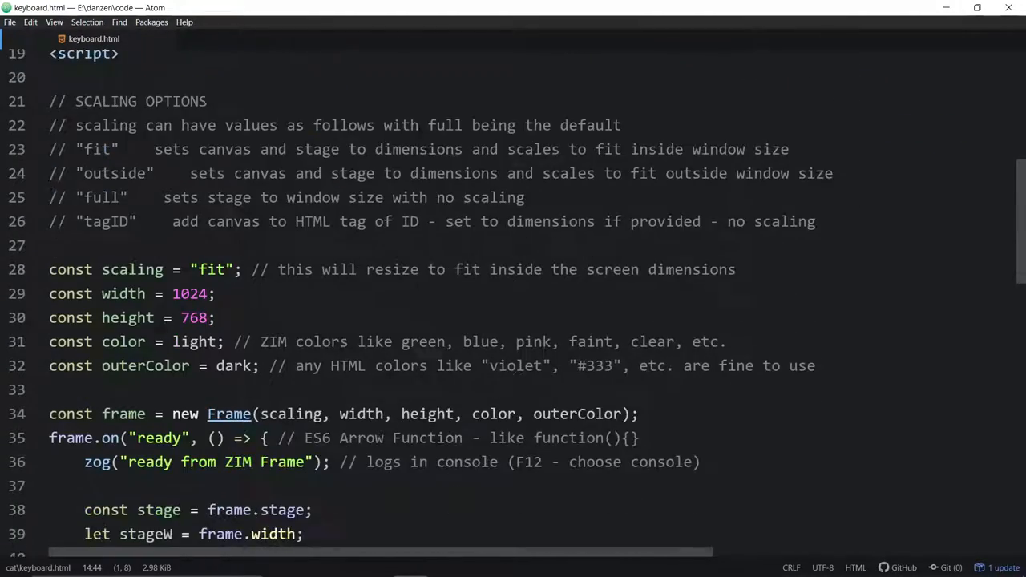
scroll("down", 3)
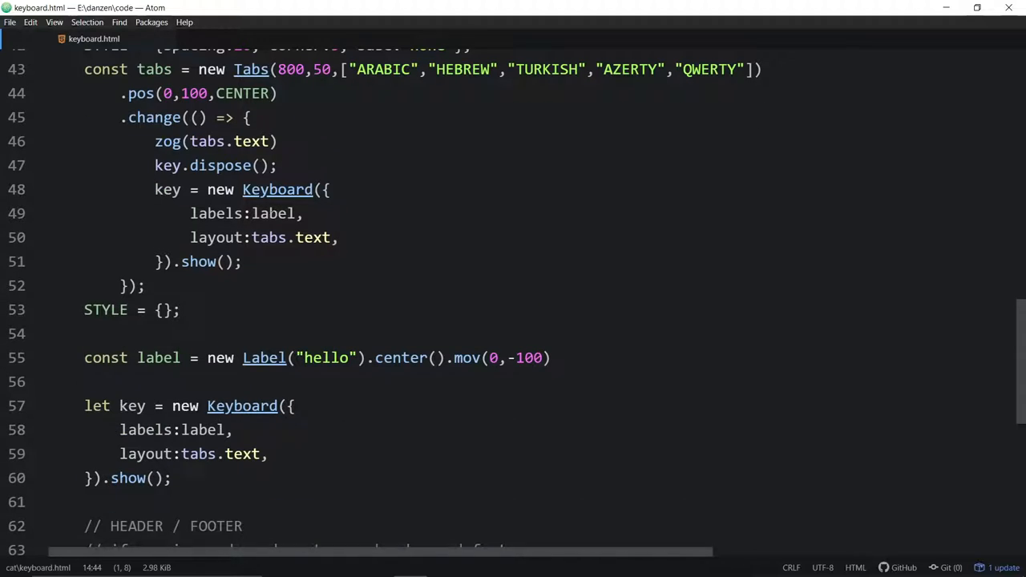
left_click(225, 189)
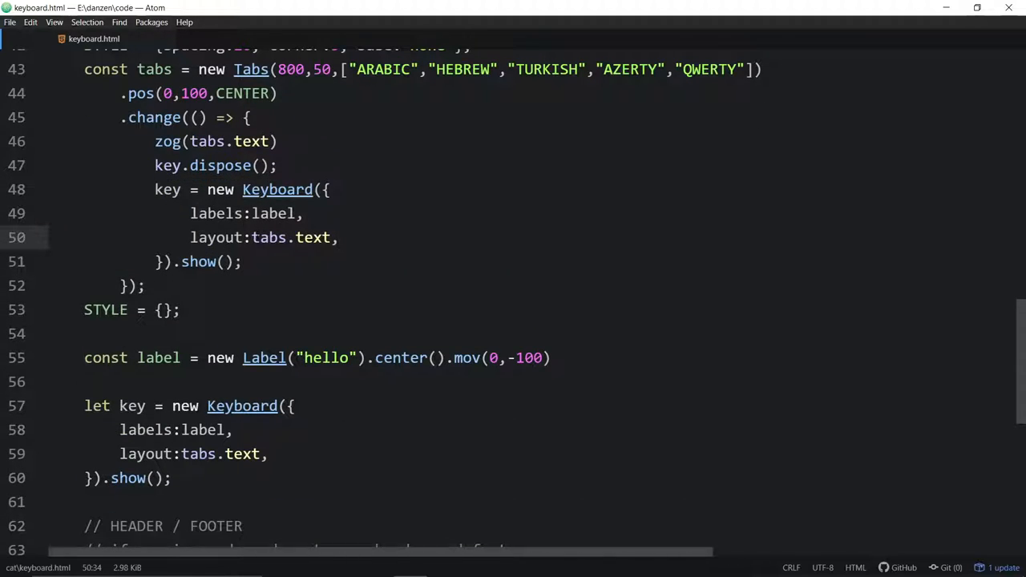
double_click(291, 238)
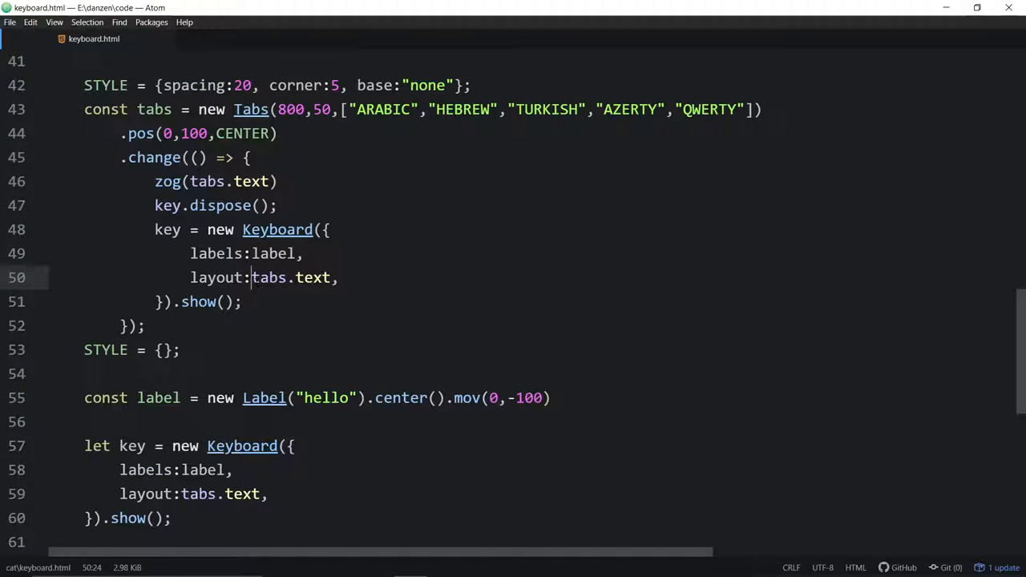
double_click(220, 277)
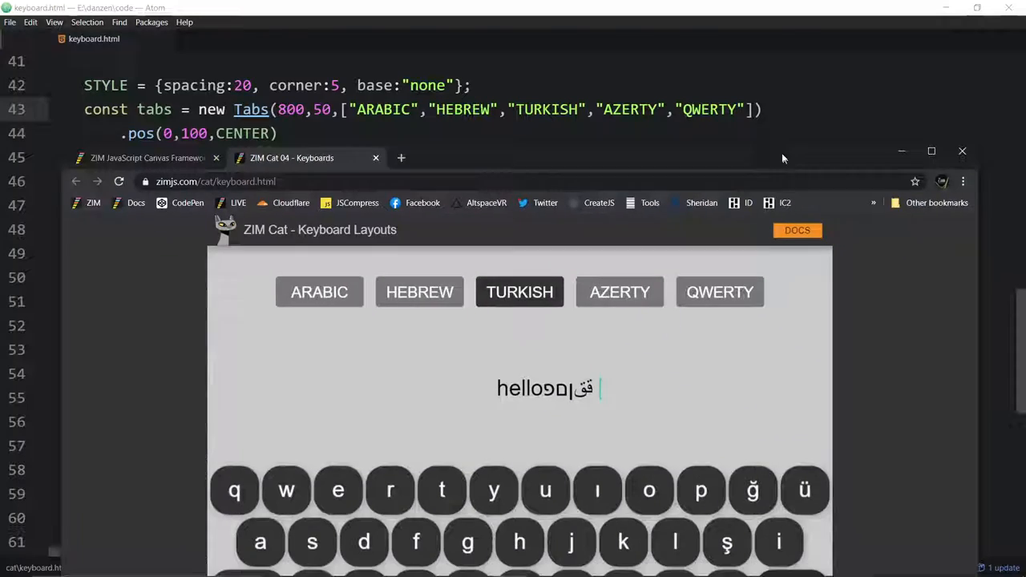
Step: Maximize the ZIM Cat 04 Keyboards demo window to fill the screen
left_click(932, 151)
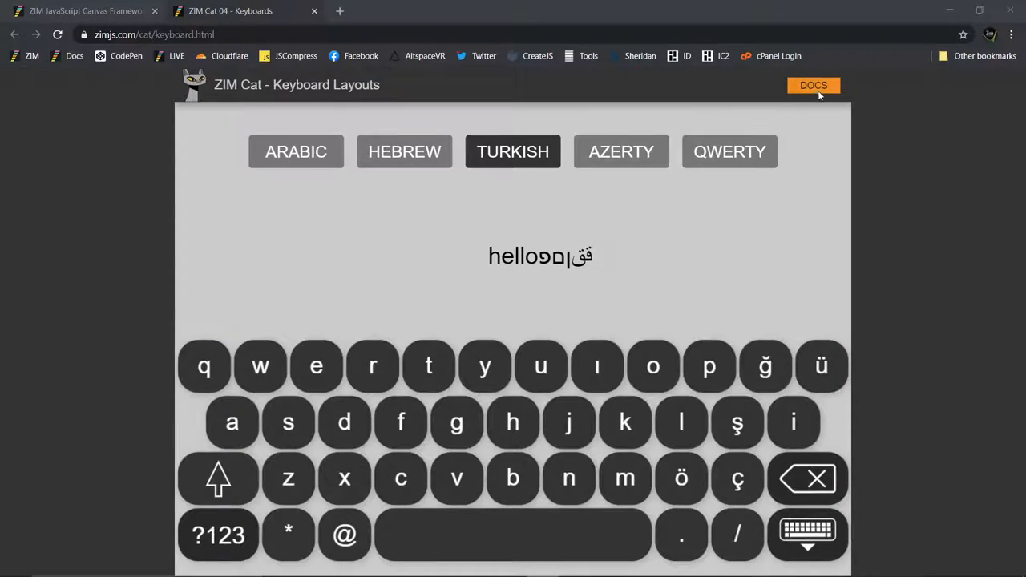
Step: Open the Keyboard documentation and scroll down through its entry
left_click(813, 85)
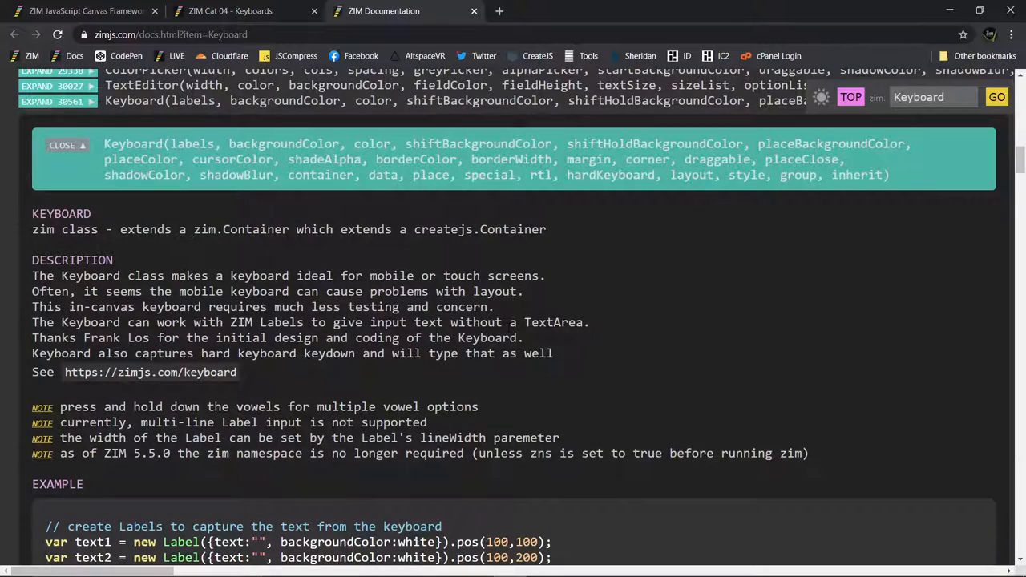
scroll("down", 3)
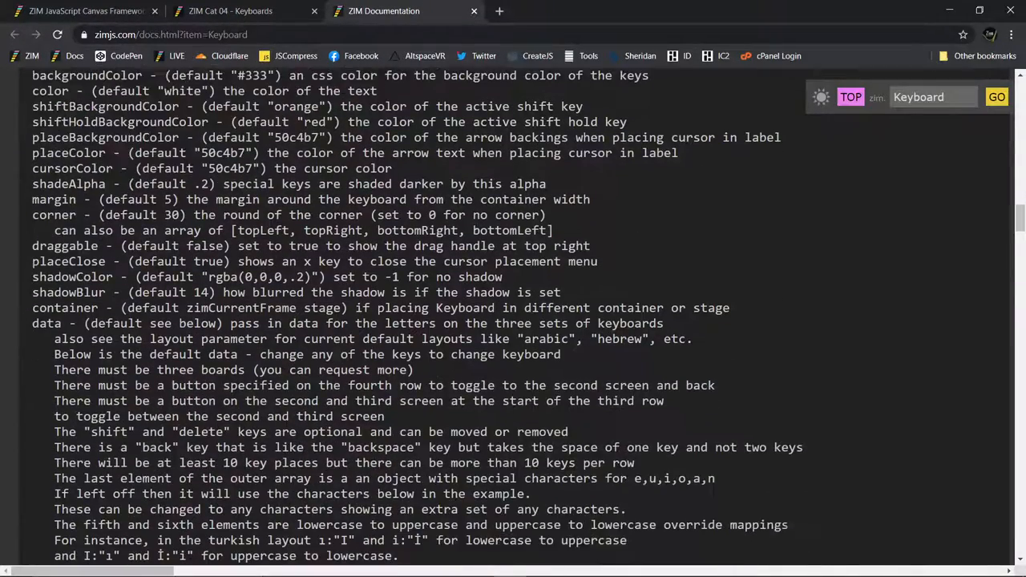
scroll("down", 3)
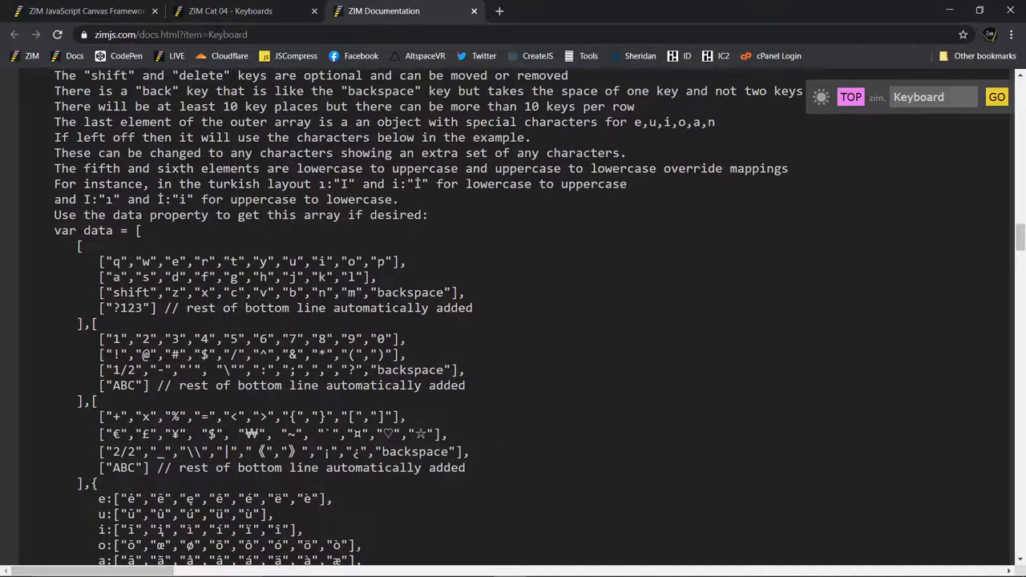
mouse_move(566, 361)
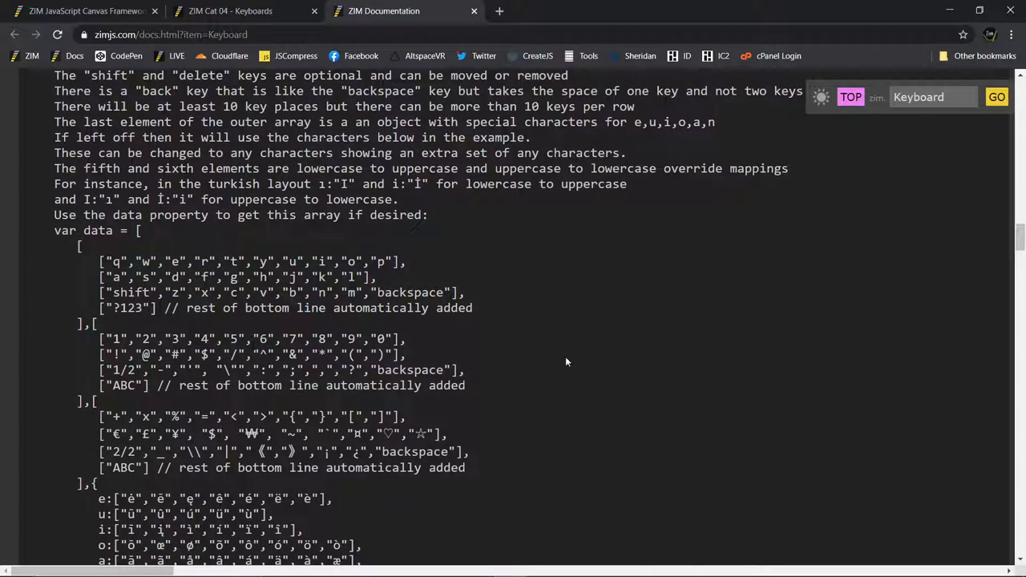
scroll("down", 3)
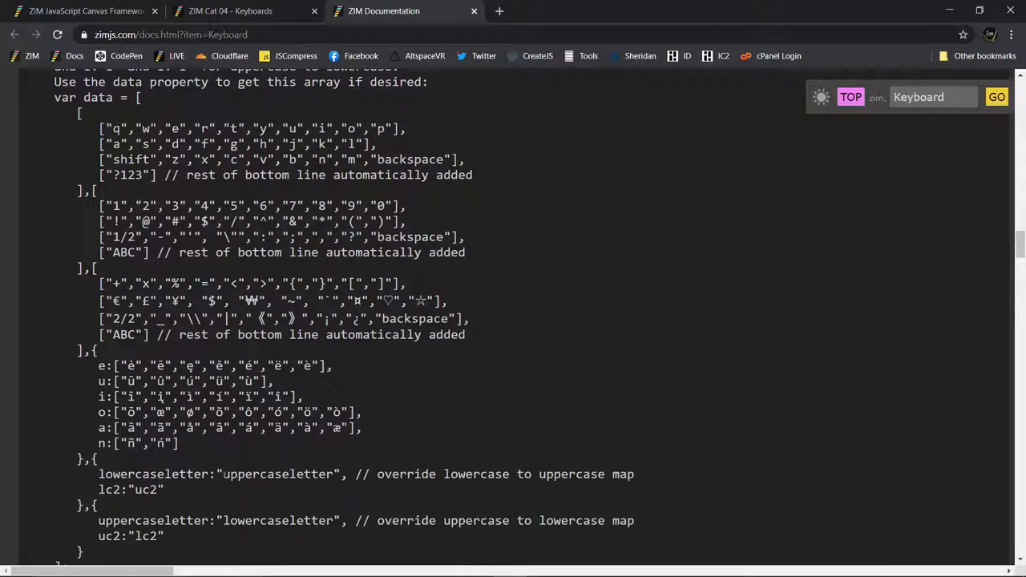
Step: Highlight the lowercase-to-uppercase override line and the backspace entry in the layout data
left_click_drag(99, 474, 290, 474)
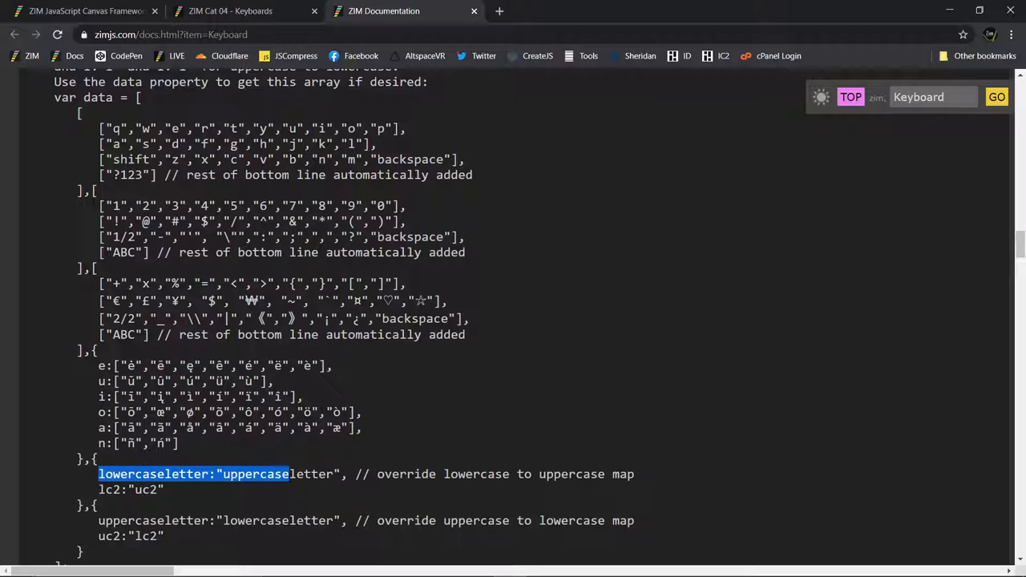
scroll("down", 3)
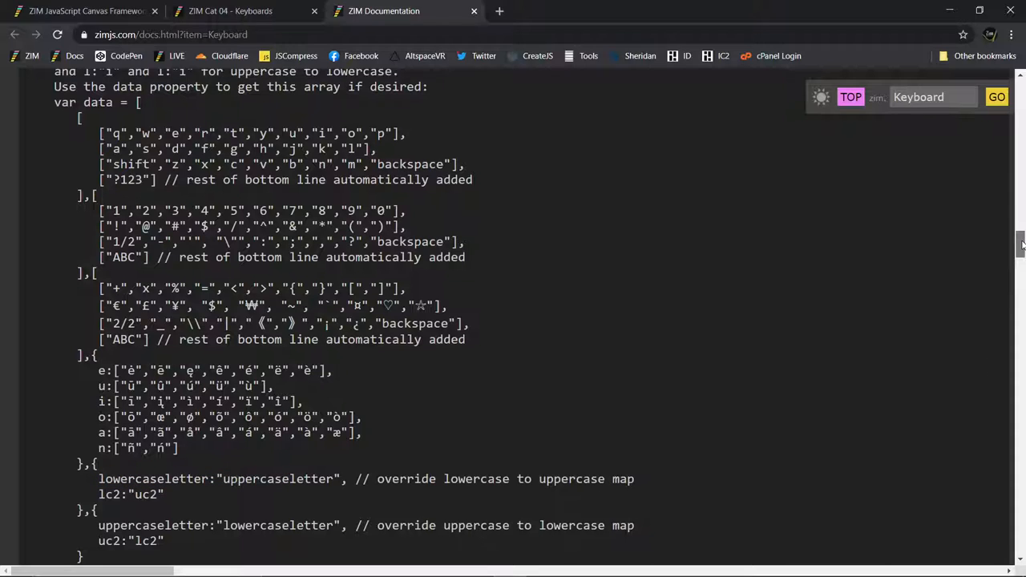
scroll("down", 3)
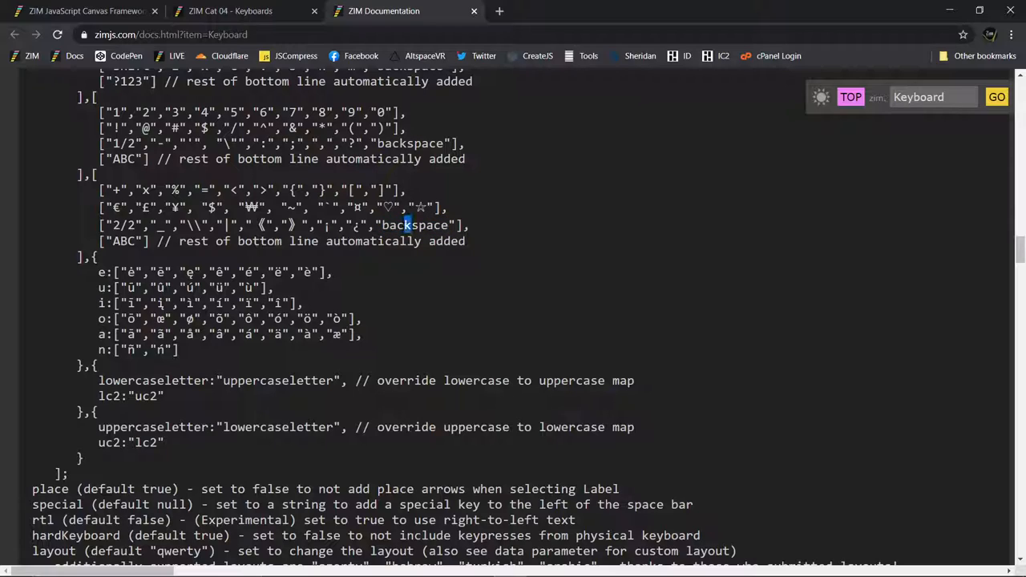
double_click(395, 225)
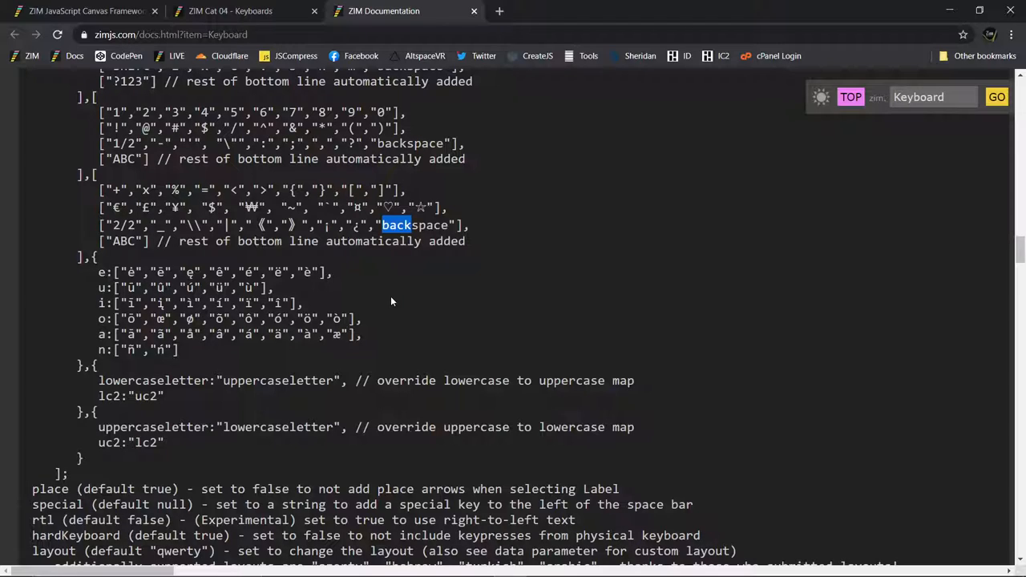
mouse_move(416, 340)
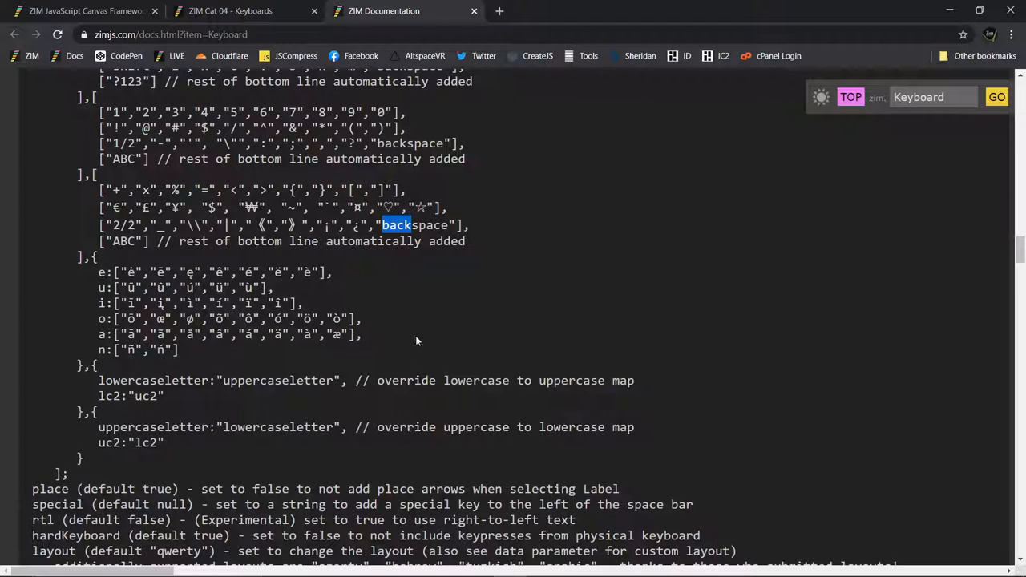